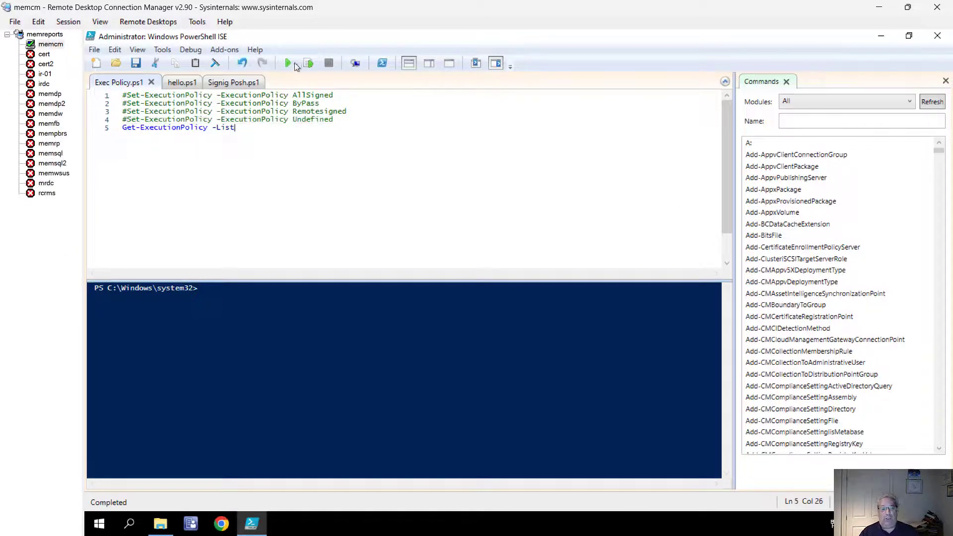
{"action": "mouse_move", "coordinate": [288, 64]}
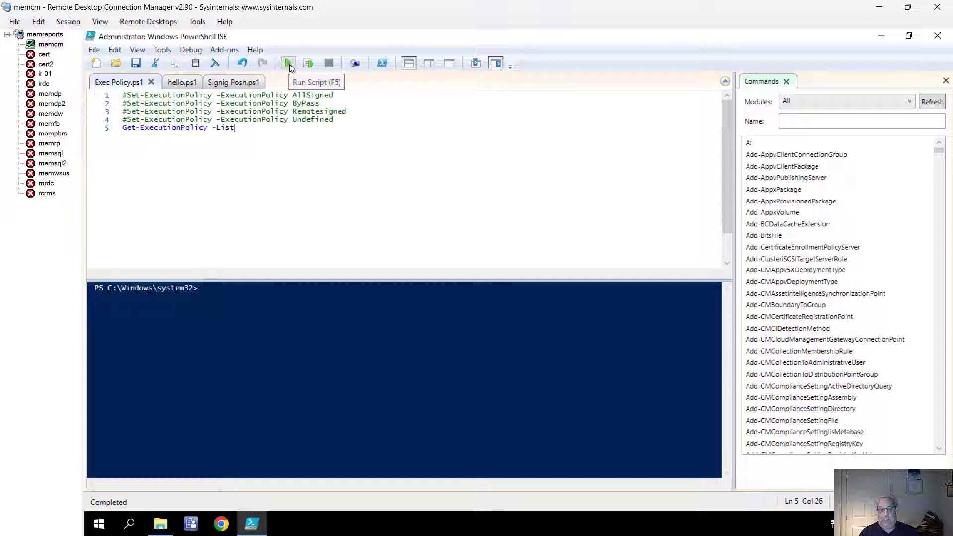
- Run Exec Policy.ps1, which is blocked, then list all scopes Undefined and set policy to ByPass
{"action": "left_click", "coordinate": [289, 62]}
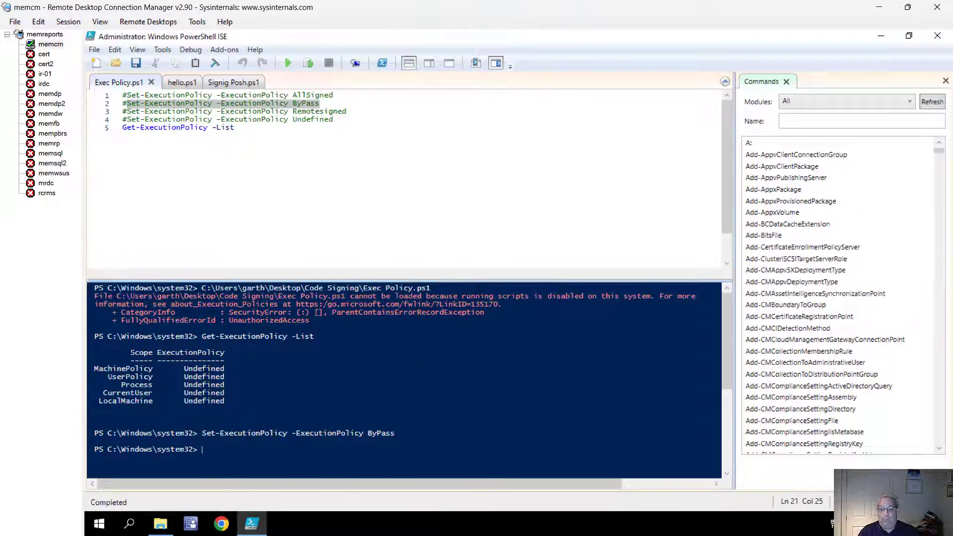
- Rerun Exec Policy.ps1 showing LocalMachine as Bypass, then view hello.ps1's Write-Host line
{"action": "left_click", "coordinate": [234, 128]}
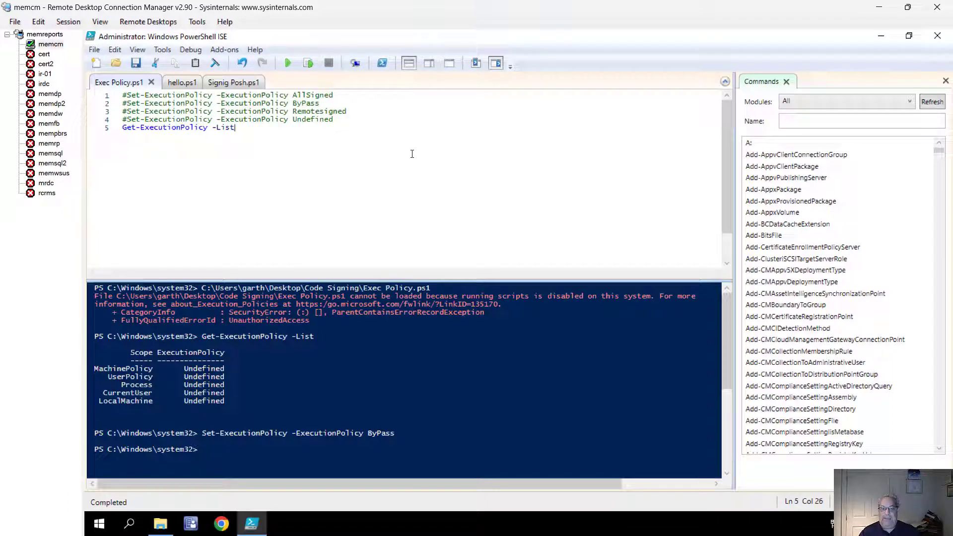
{"action": "mouse_move", "coordinate": [288, 62]}
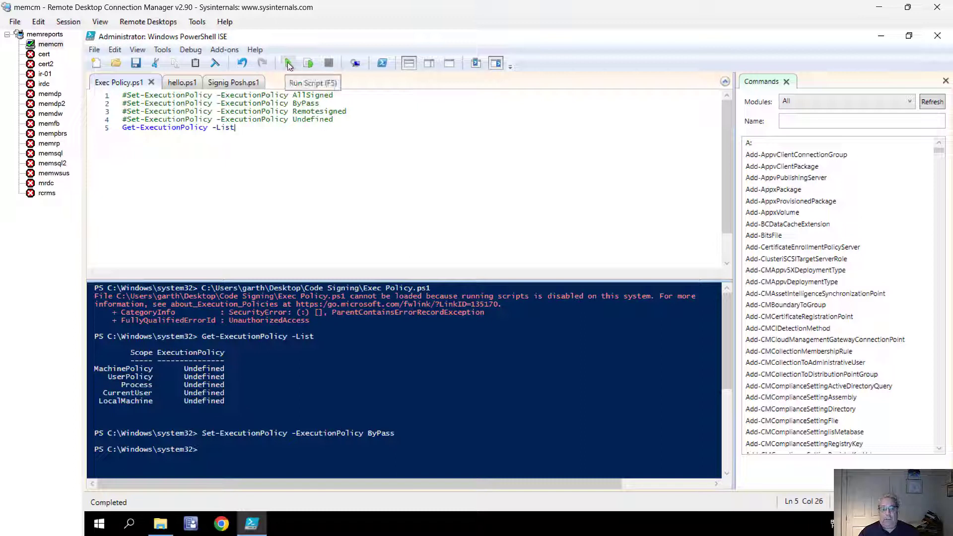
{"action": "left_click", "coordinate": [288, 63]}
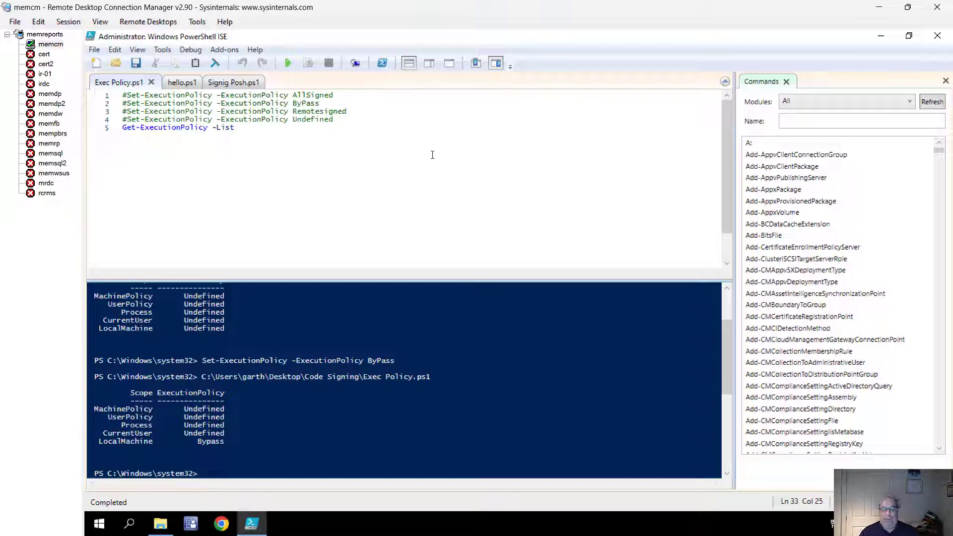
{"action": "left_click", "coordinate": [170, 83]}
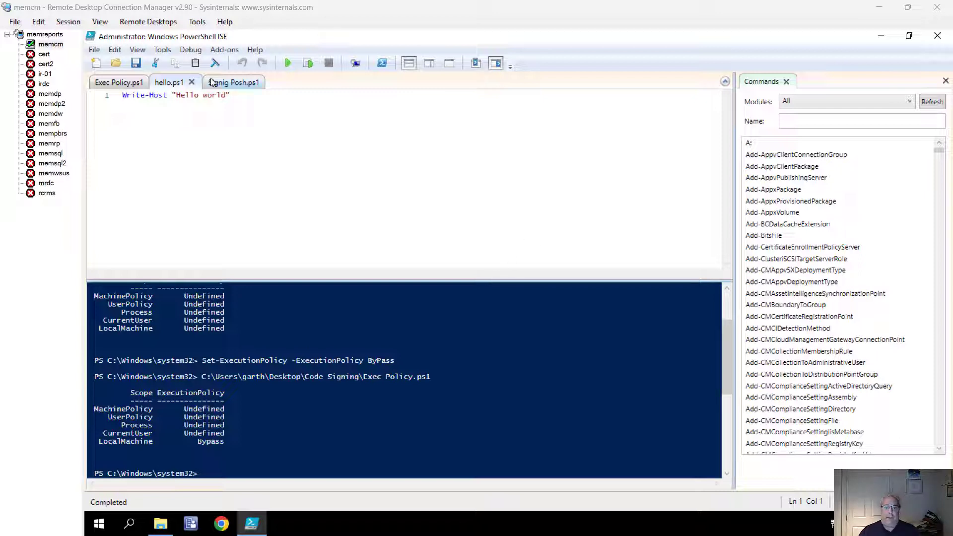
- Run Signig Posh.ps1 so Set-AuthenticodeSignature signs hello.ps1 with status Valid
{"action": "left_click", "coordinate": [220, 83]}
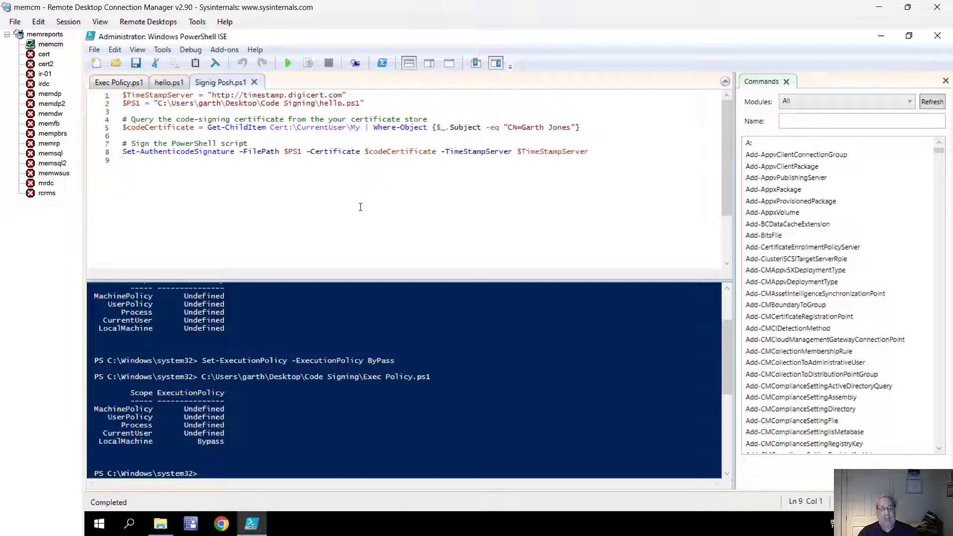
{"action": "mouse_move", "coordinate": [287, 62]}
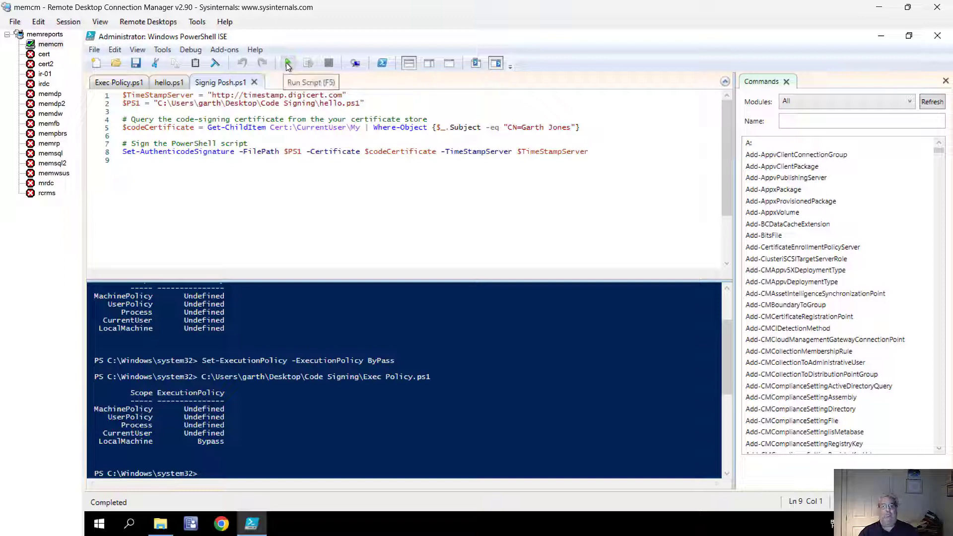
{"action": "left_click", "coordinate": [287, 63]}
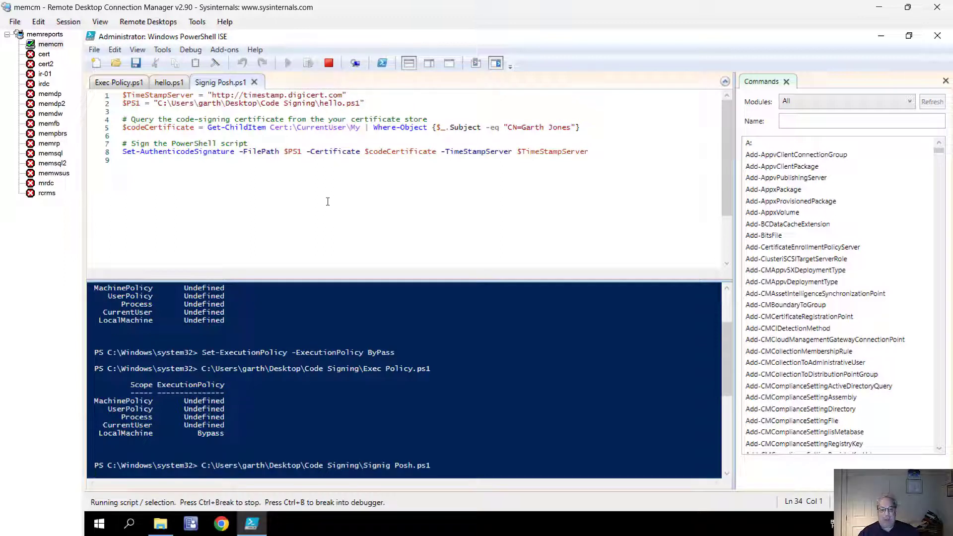
{"action": "left_click", "coordinate": [288, 62]}
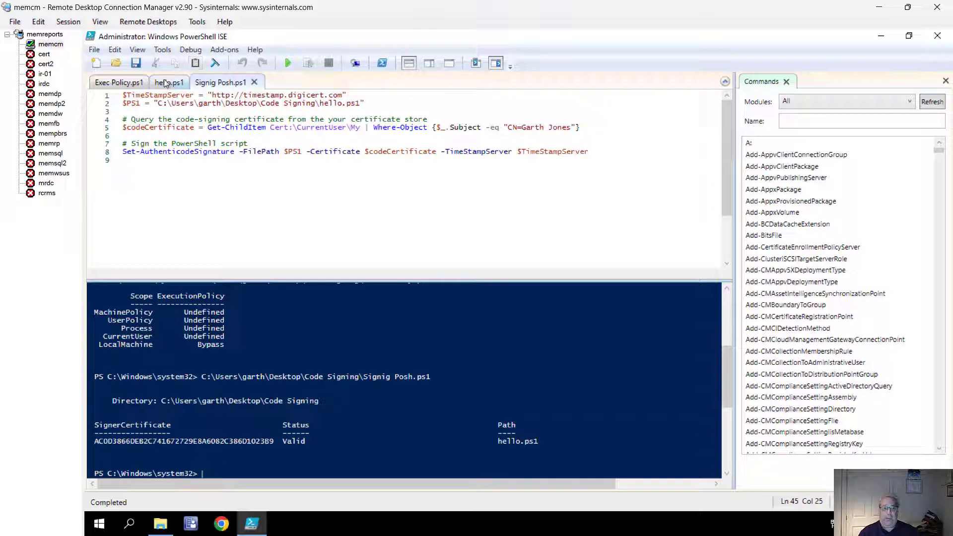
- View hello.ps1's appended signature block and run it to print Hello world
{"action": "left_click", "coordinate": [94, 50]}
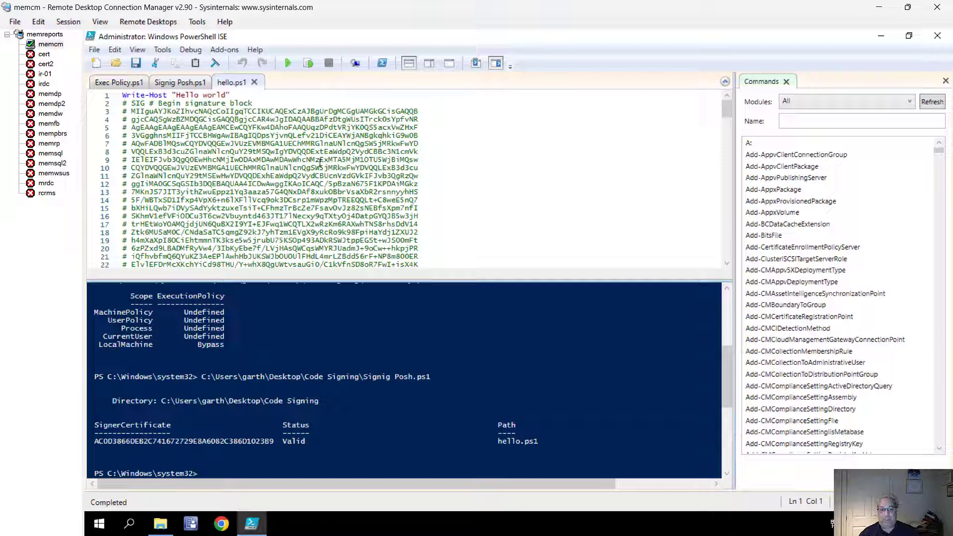
{"action": "left_click", "coordinate": [287, 62]}
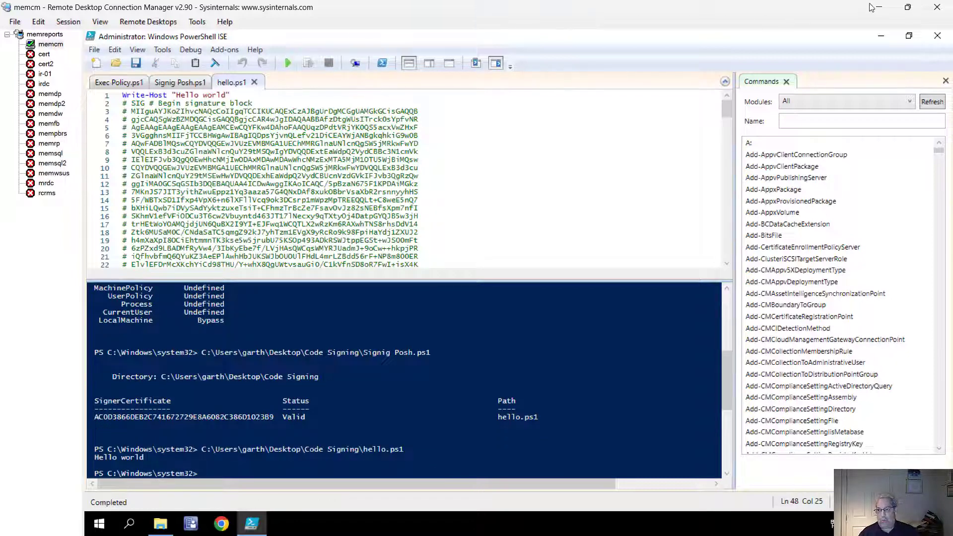
{"action": "mouse_move", "coordinate": [879, 7]}
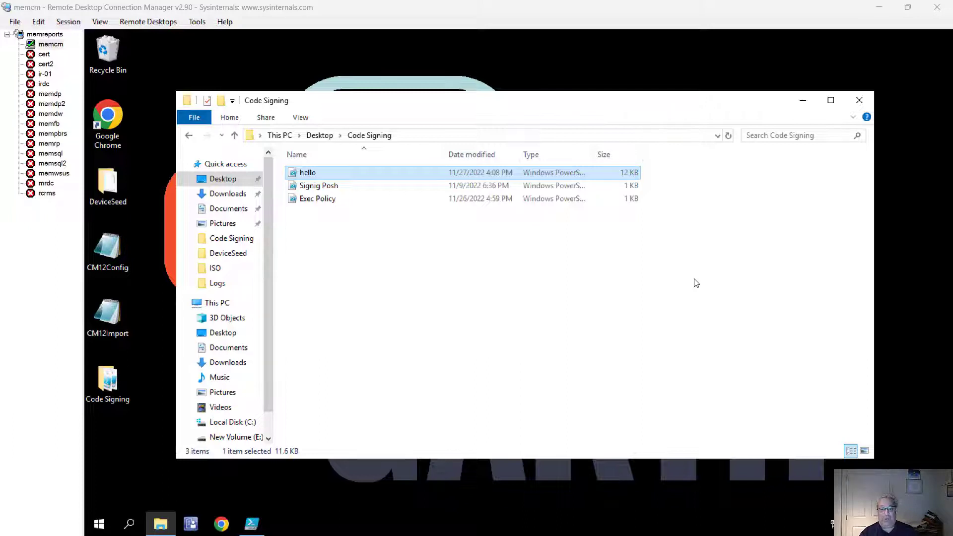
{"action": "mouse_move", "coordinate": [318, 185]}
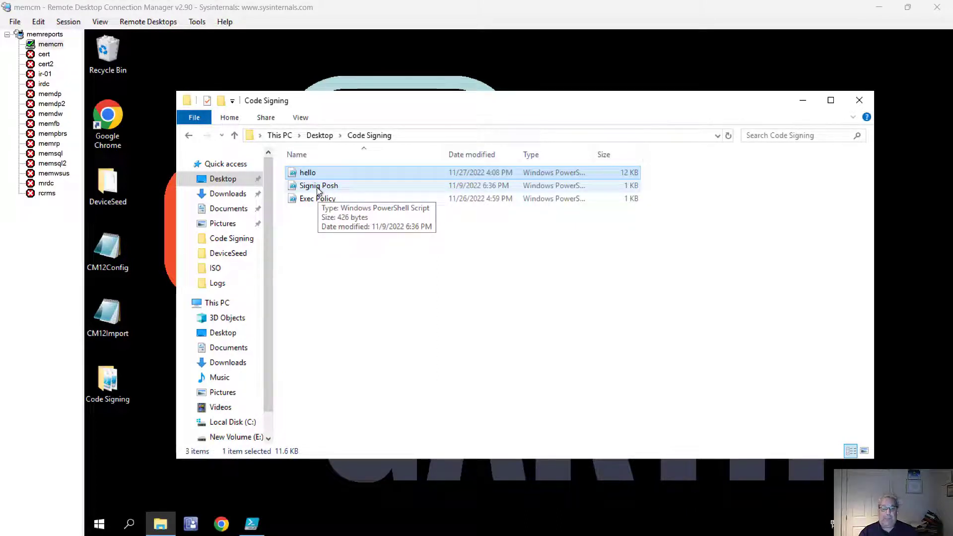
- Show Signig Posh's context menu in the Code Signing folder beside the 12 KB hello
{"action": "right_click", "coordinate": [319, 185]}
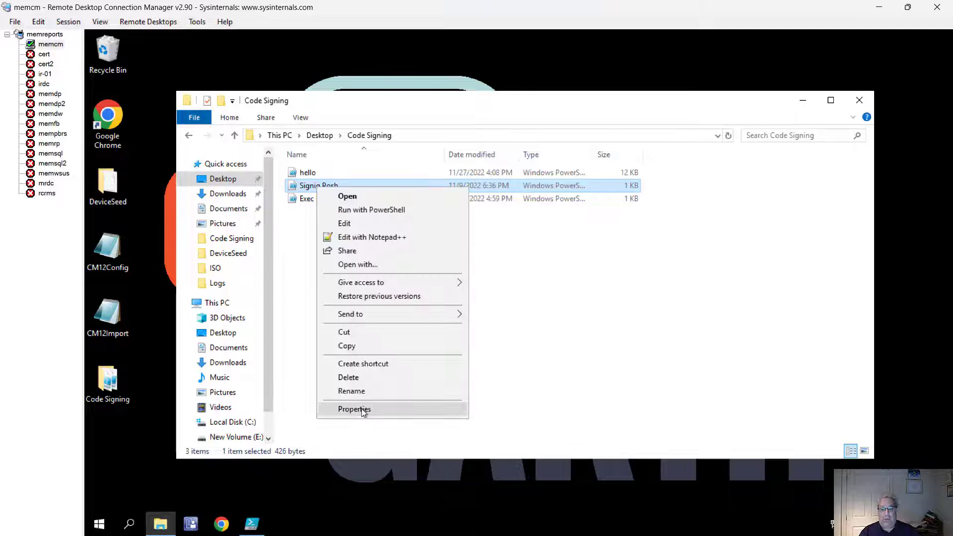
- View hello's Digital Signatures details and select the DigiCert timestamp countersignature
{"action": "left_click", "coordinate": [354, 408]}
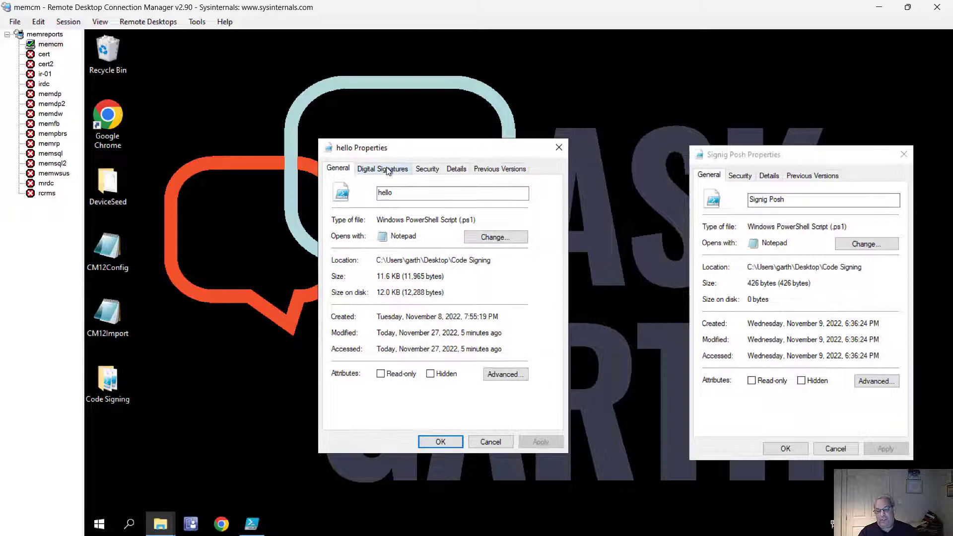
{"action": "left_click", "coordinate": [382, 169]}
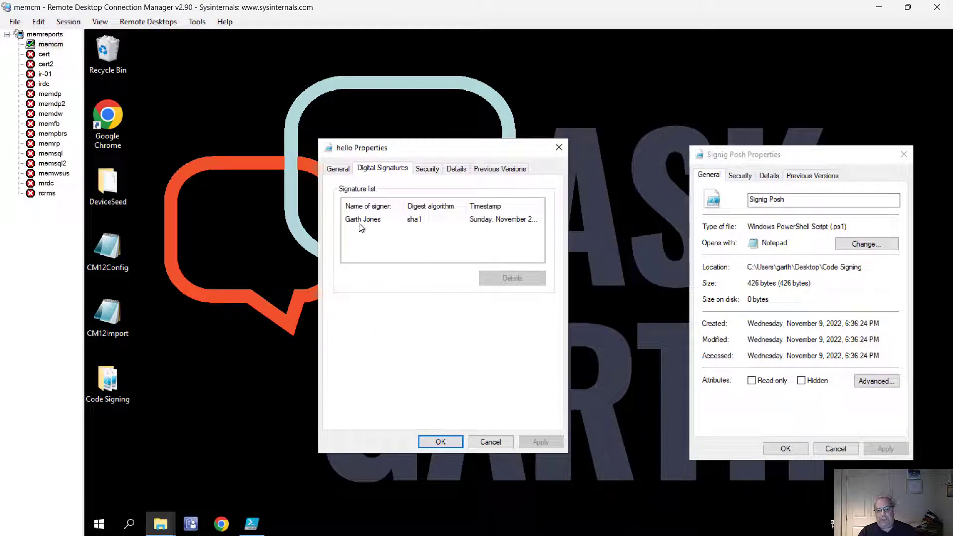
{"action": "left_click", "coordinate": [363, 219]}
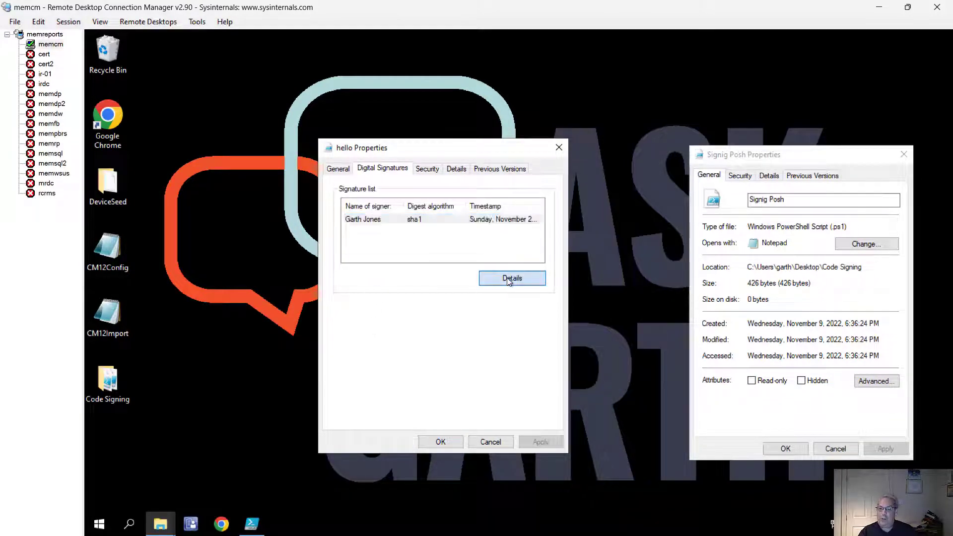
{"action": "left_click", "coordinate": [512, 278]}
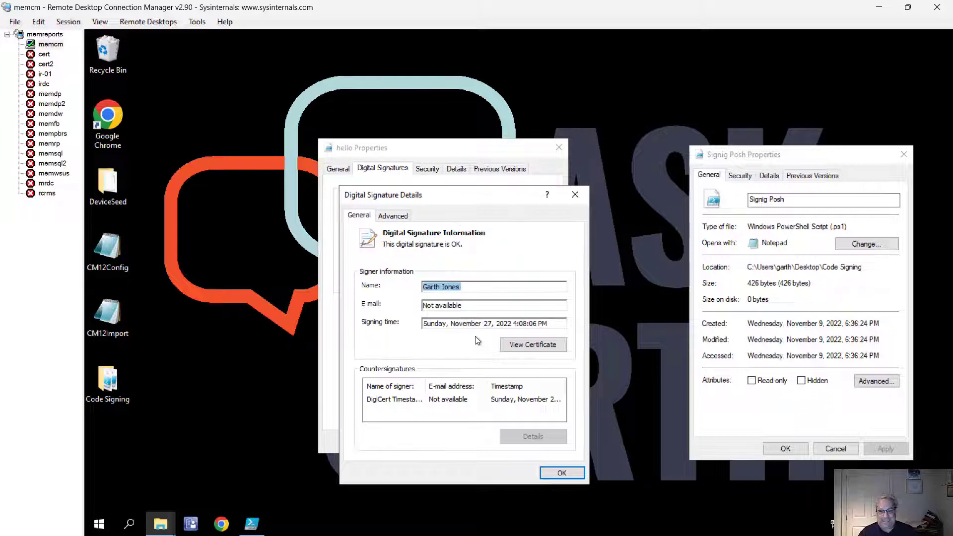
{"action": "mouse_move", "coordinate": [493, 341]}
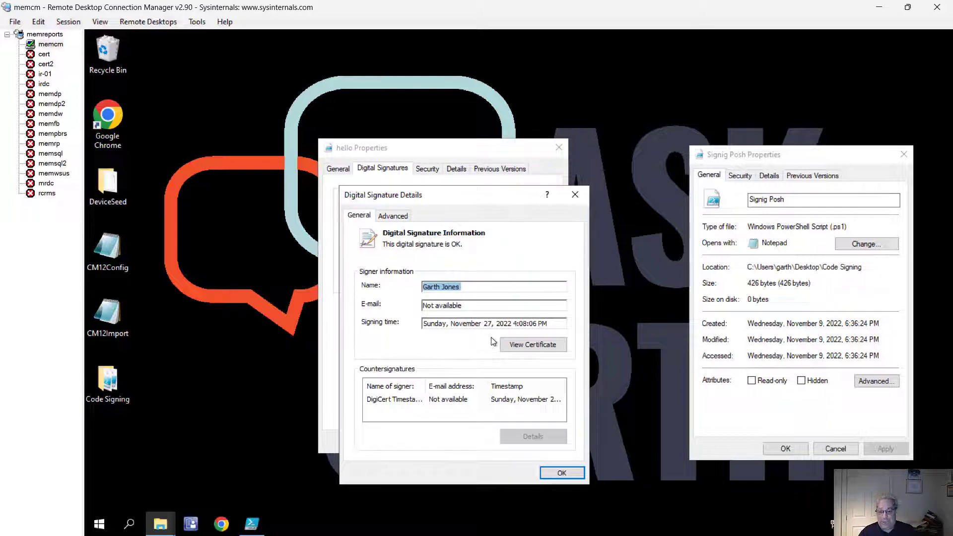
{"action": "left_click", "coordinate": [464, 399]}
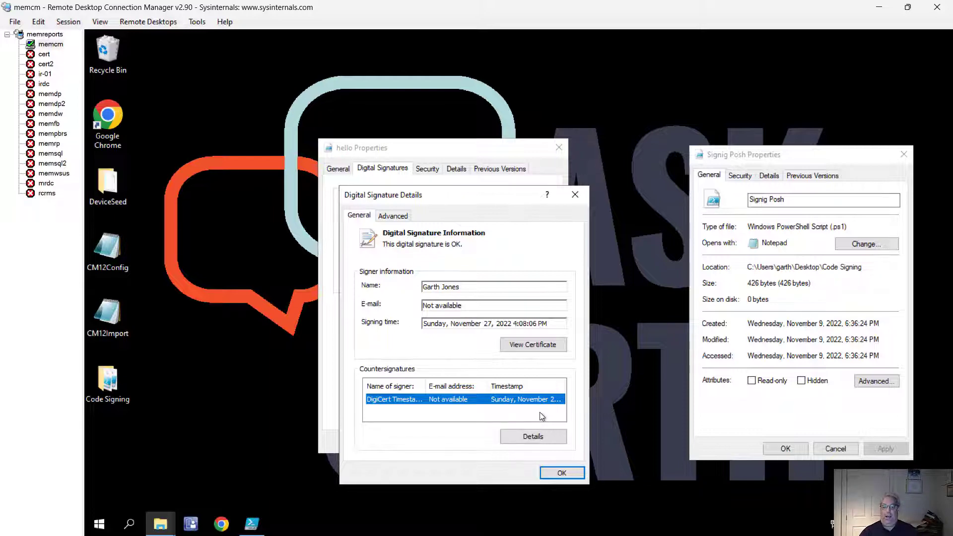
{"action": "mouse_move", "coordinate": [540, 429]}
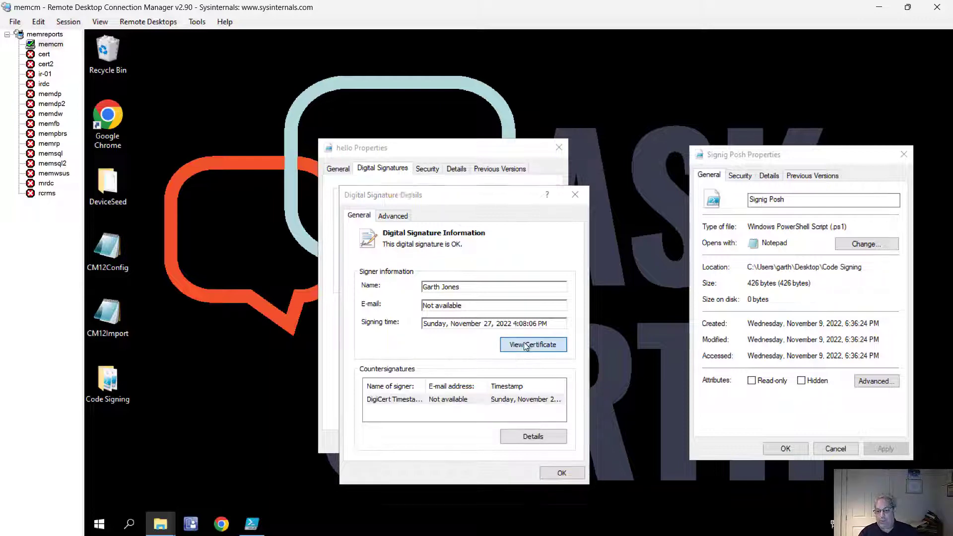
- View the signing certificate: Garth Jones, issued by op-CERT-CA, valid 11/6/2022 to 11/6/2023
{"action": "left_click", "coordinate": [532, 344]}
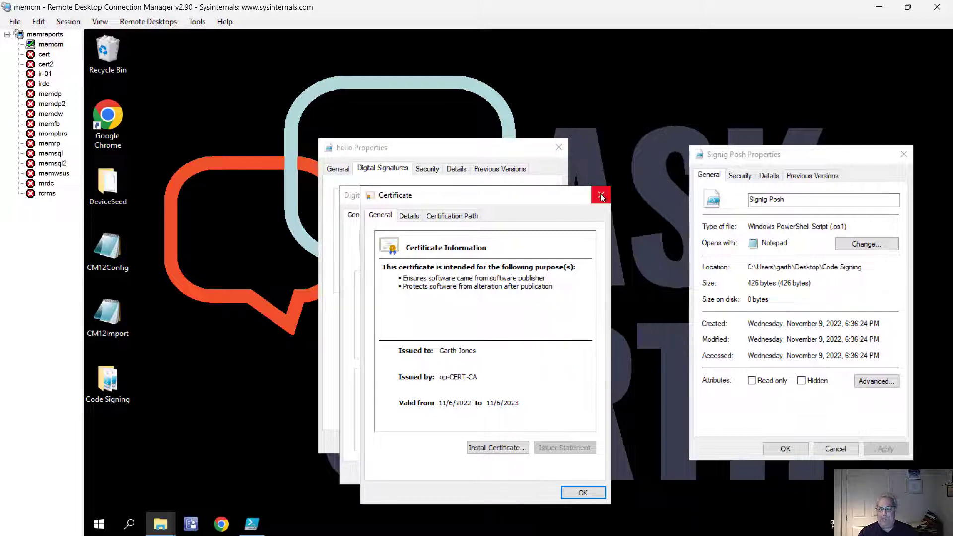
{"action": "mouse_move", "coordinate": [600, 196]}
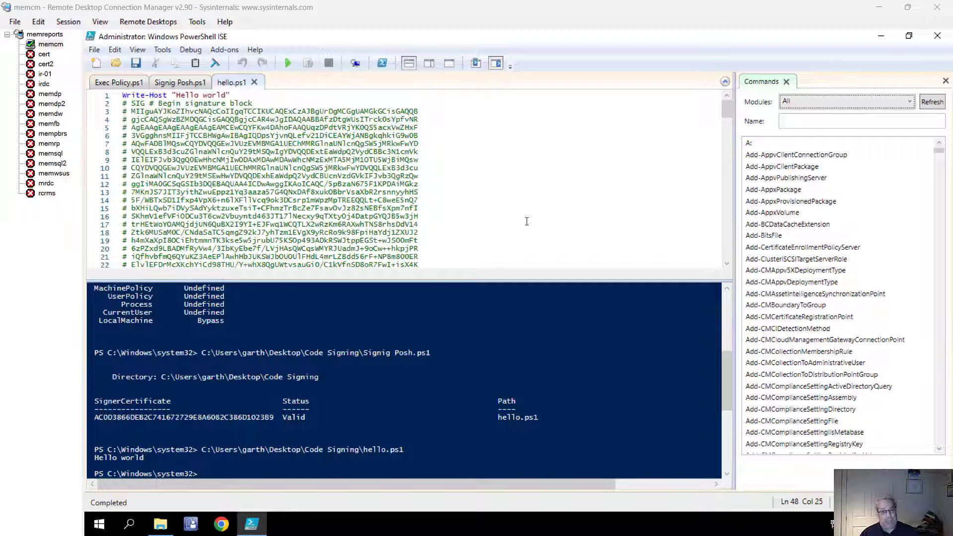
{"action": "mouse_move", "coordinate": [545, 207]}
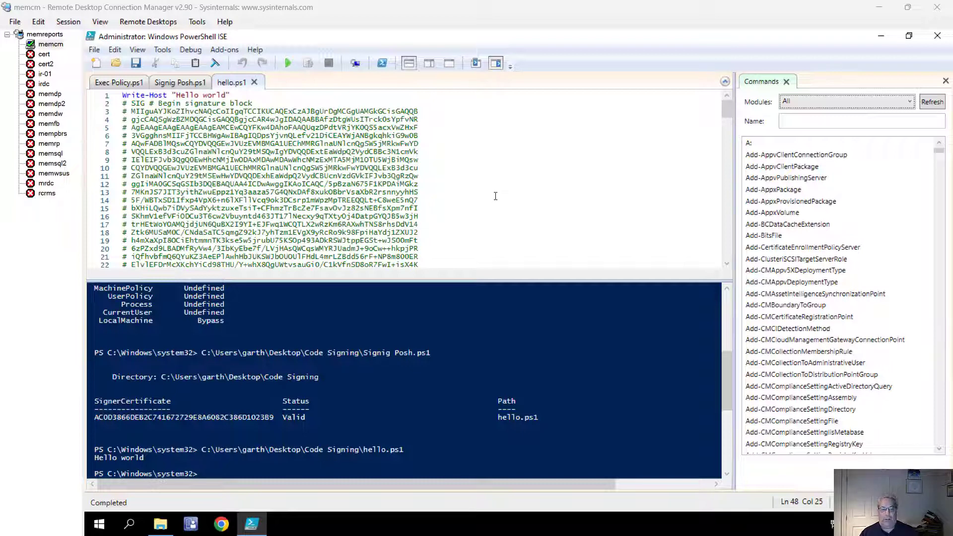
- Run the signed hello.ps1 again so it prints Hello world a second time
{"action": "left_click", "coordinate": [287, 63]}
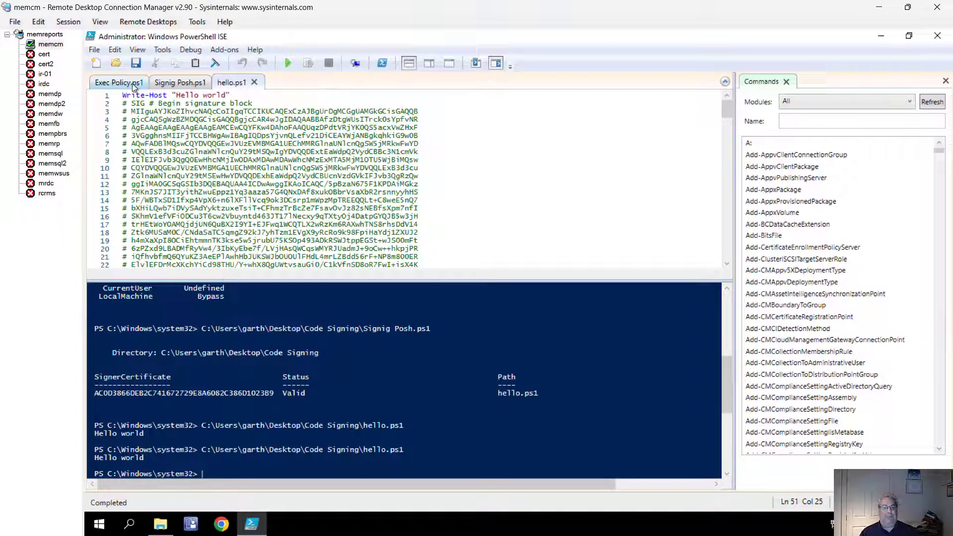
- Save and run Exec Policy.ps1 so LocalMachine becomes AllSigned, then return to hello.ps1
{"action": "left_click", "coordinate": [118, 83]}
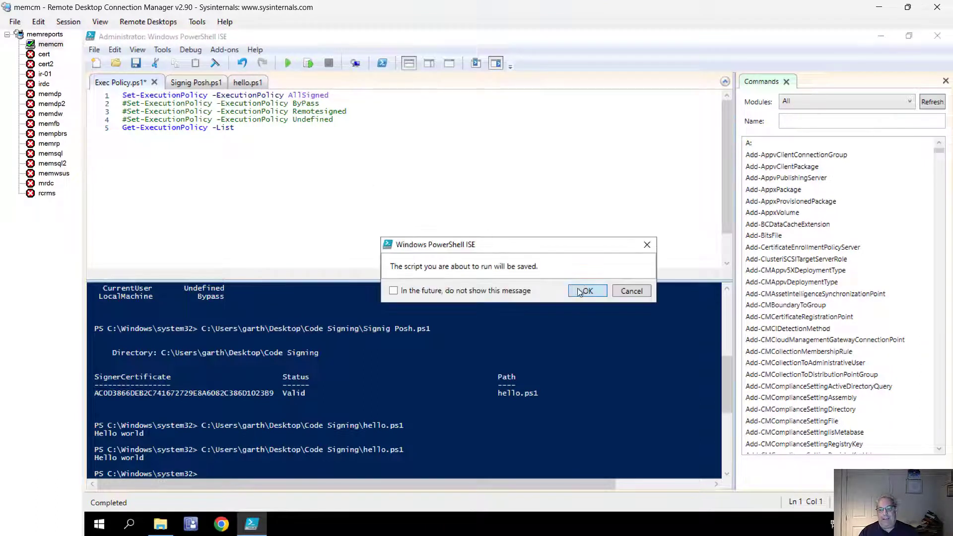
{"action": "left_click", "coordinate": [586, 291]}
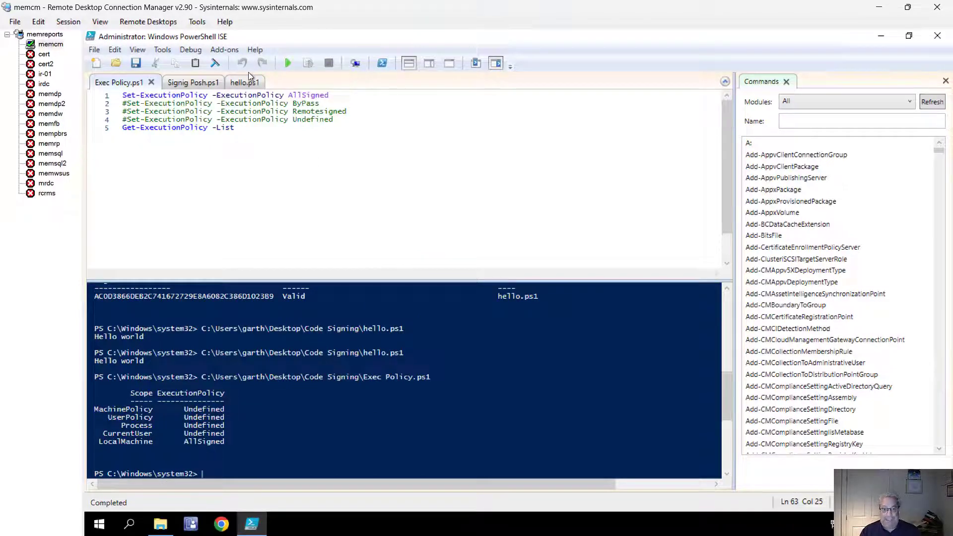
{"action": "left_click", "coordinate": [231, 82]}
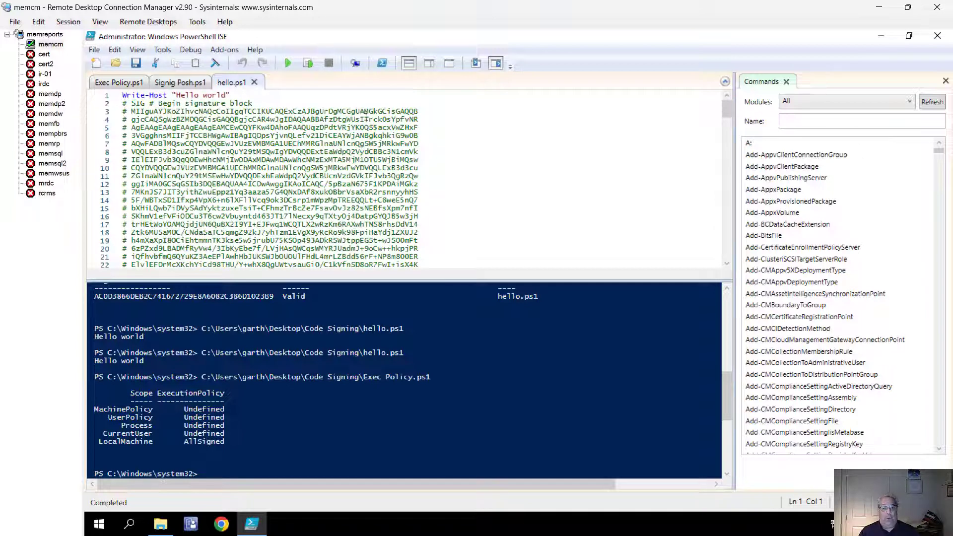
- Under AllSigned, hello.ps1 prints Hello world while unsigned Signig Posh.ps1 is refused
{"action": "left_click", "coordinate": [288, 63]}
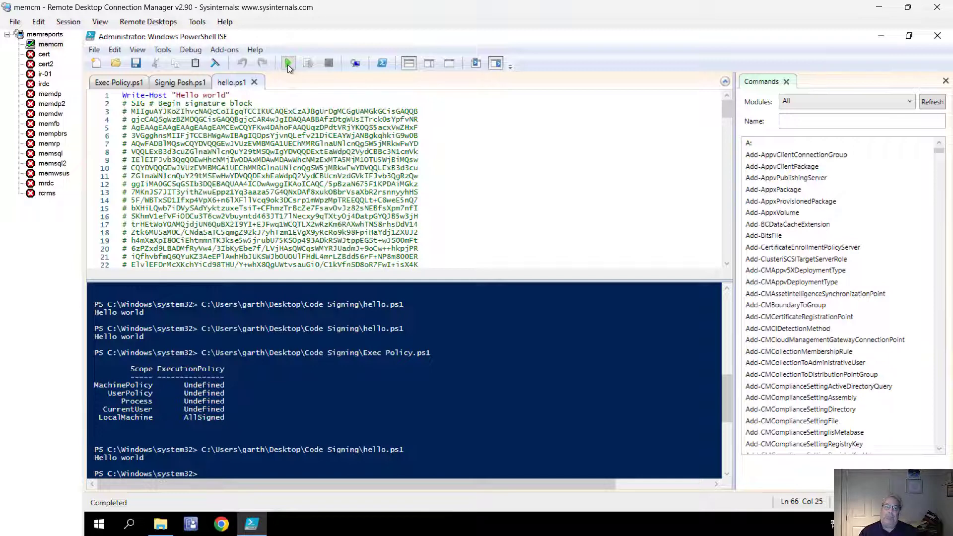
{"action": "left_click", "coordinate": [180, 83]}
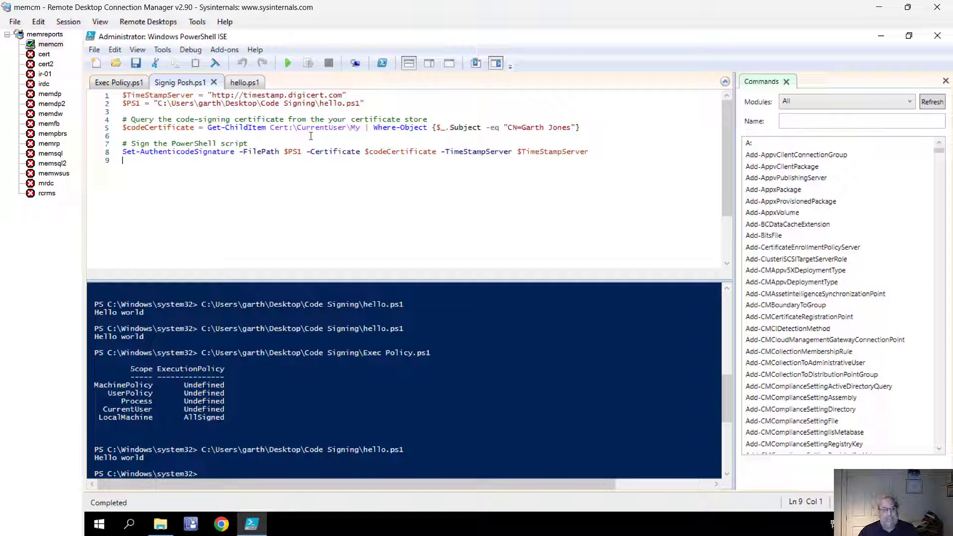
{"action": "mouse_move", "coordinate": [287, 63]}
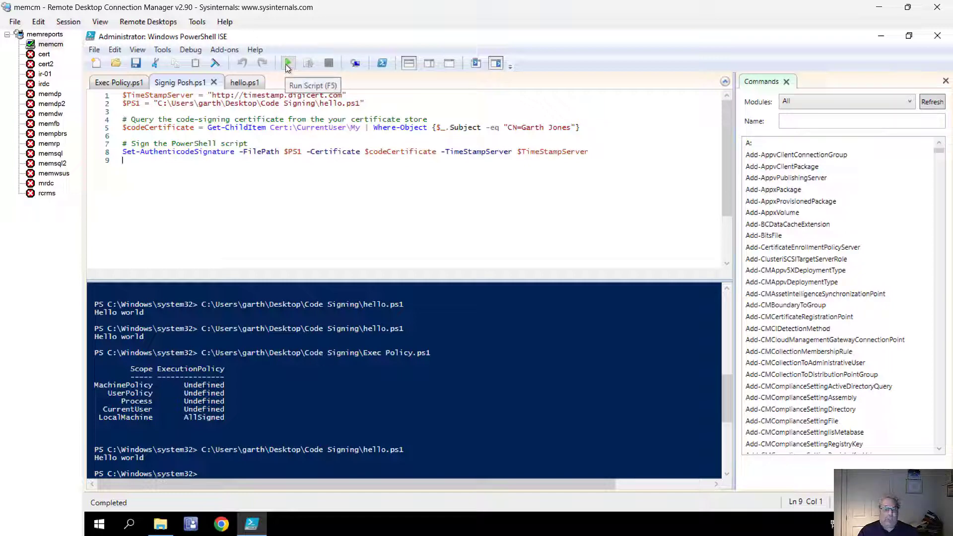
{"action": "left_click", "coordinate": [287, 63]}
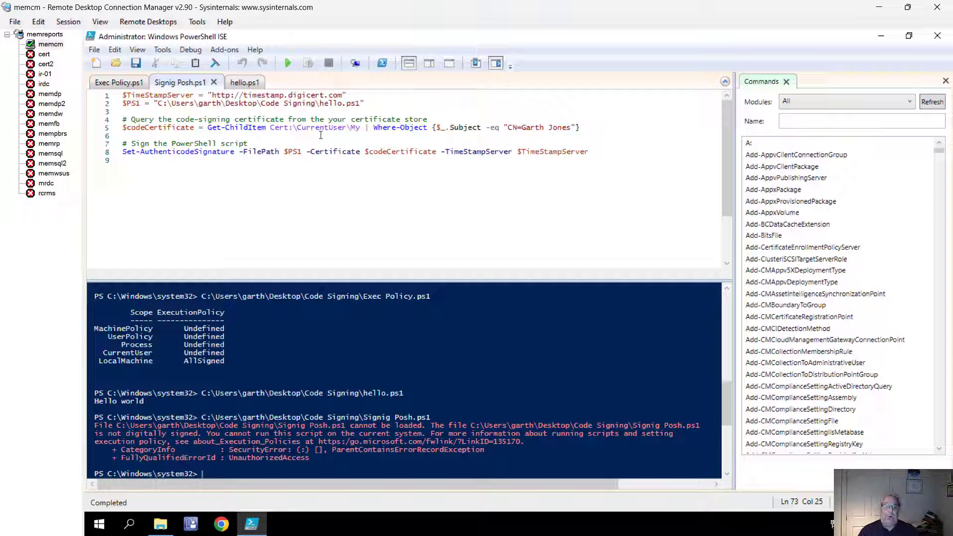
{"action": "left_click", "coordinate": [232, 83]}
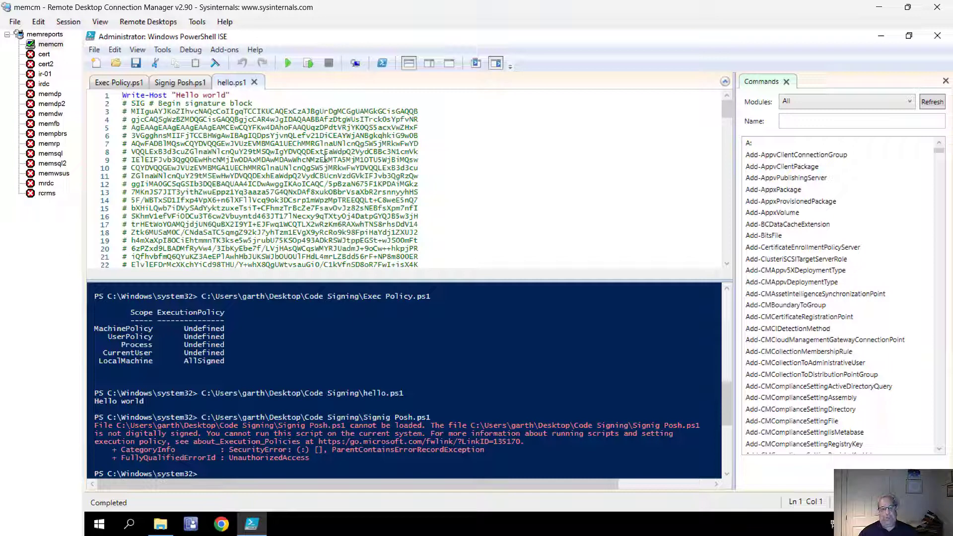
- Tamper with hello.ps1 by adding a Write-Host "Hello world" line with 'Askgarth' text
{"action": "left_click", "coordinate": [229, 95]}
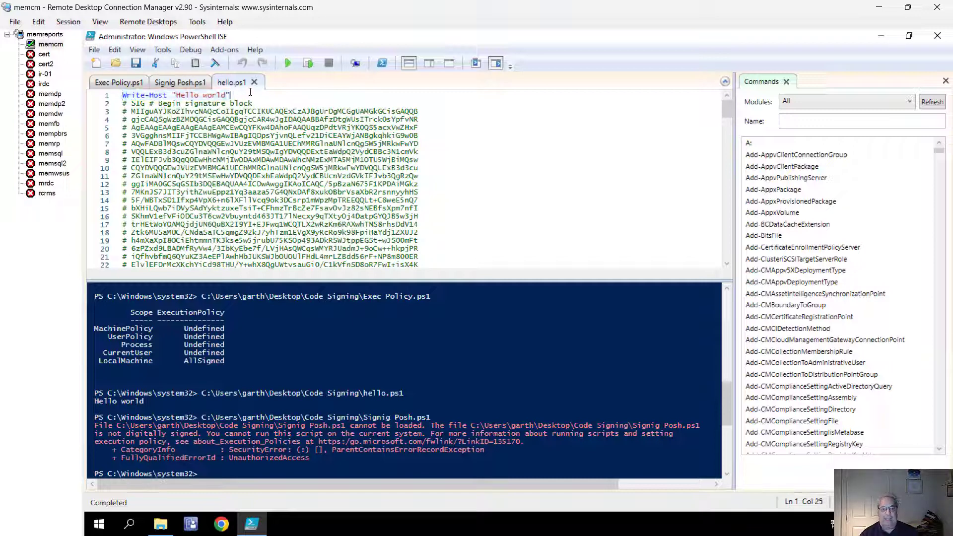
{"action": "type", "text": "Write-Host \"Hello world\""}
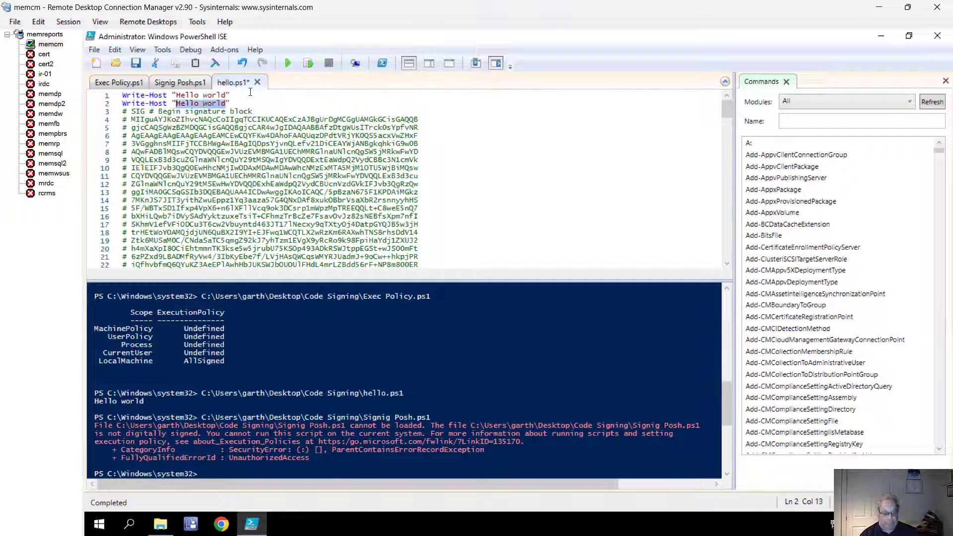
{"action": "type", "text": "Askgarth"}
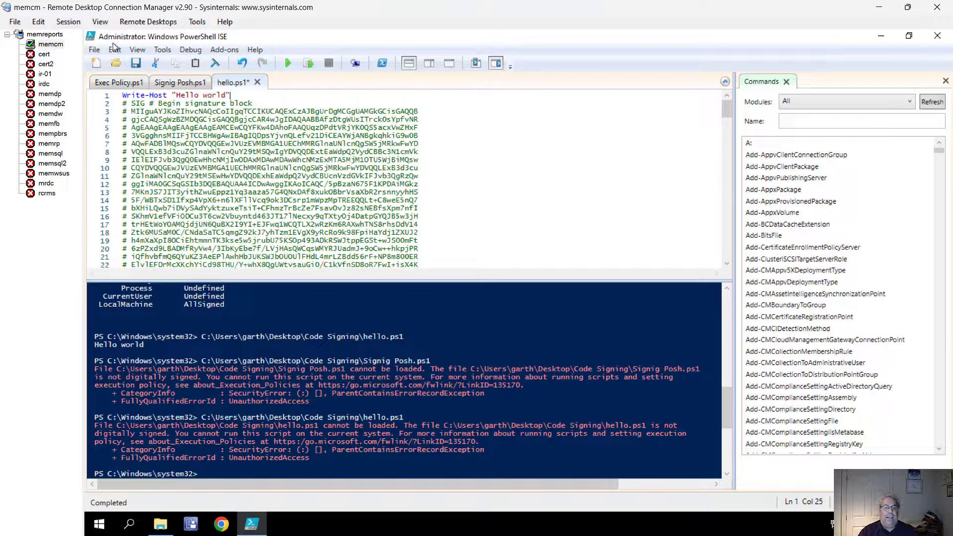
- Run the restored hello.ps1 so Hello world prints again after the unsigned block
{"action": "left_click", "coordinate": [287, 62]}
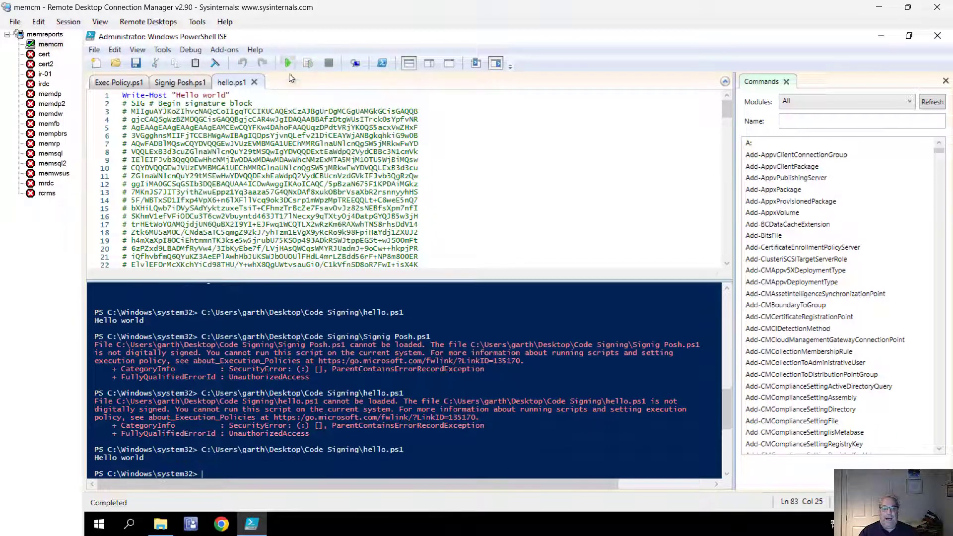